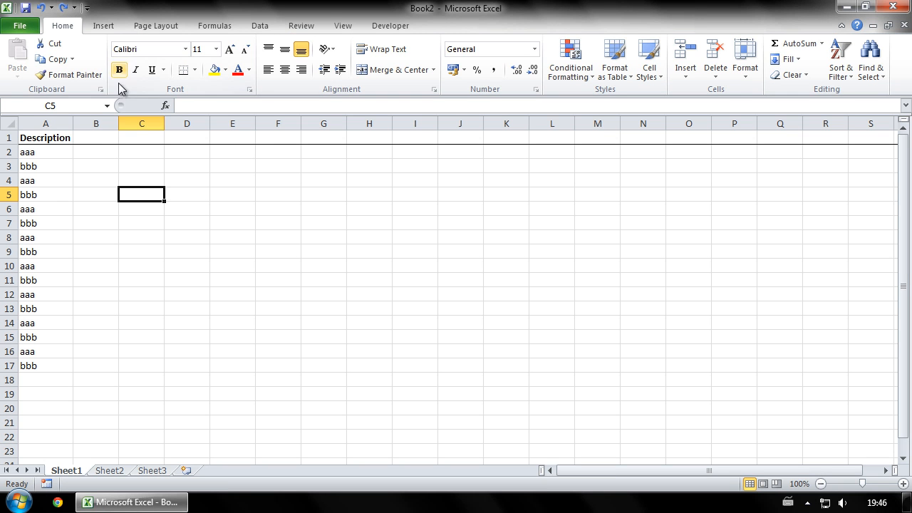
mouse_move(94, 152)
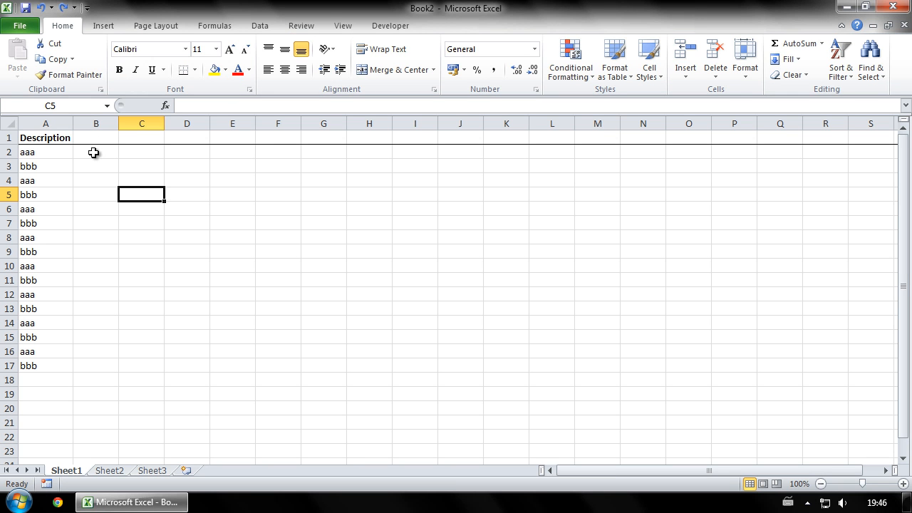
Enter the helper value 0 in cell B2 to start column B
left_click(95, 152)
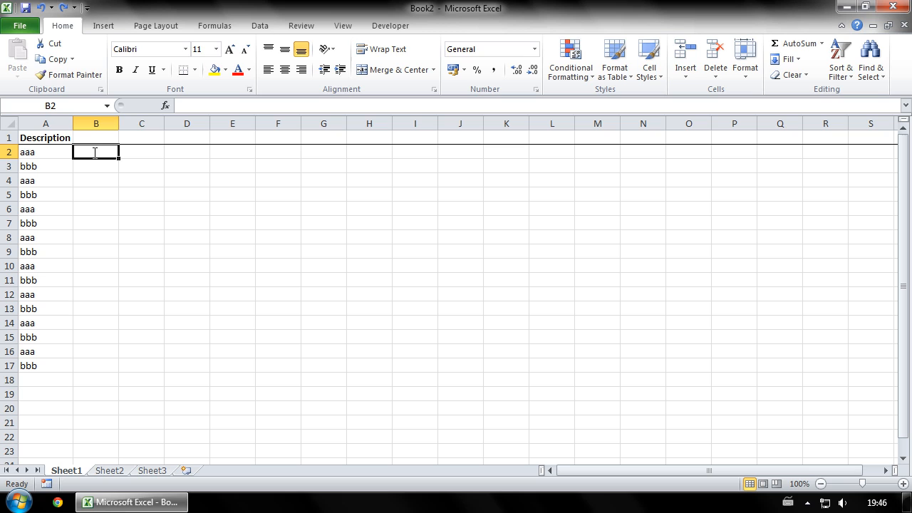
type("0")
left_click(97, 166)
type("1")
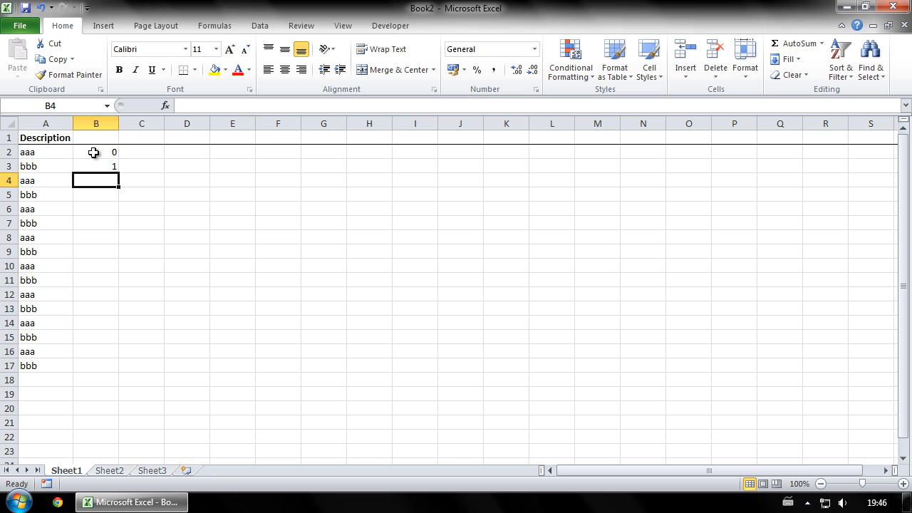
Fill B2:B3 down to B17 as copied cells, repeating the 0/1 pattern
left_click(96, 152)
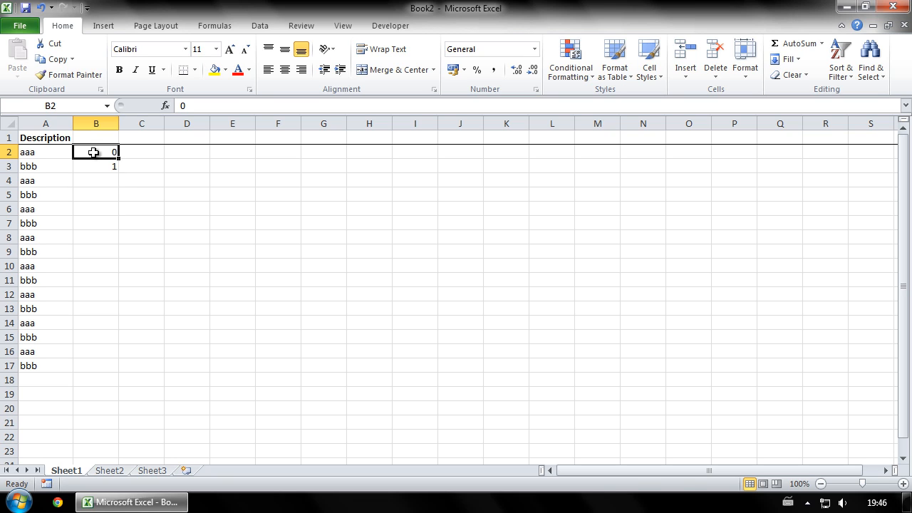
left_click_drag(96, 152, 95, 166)
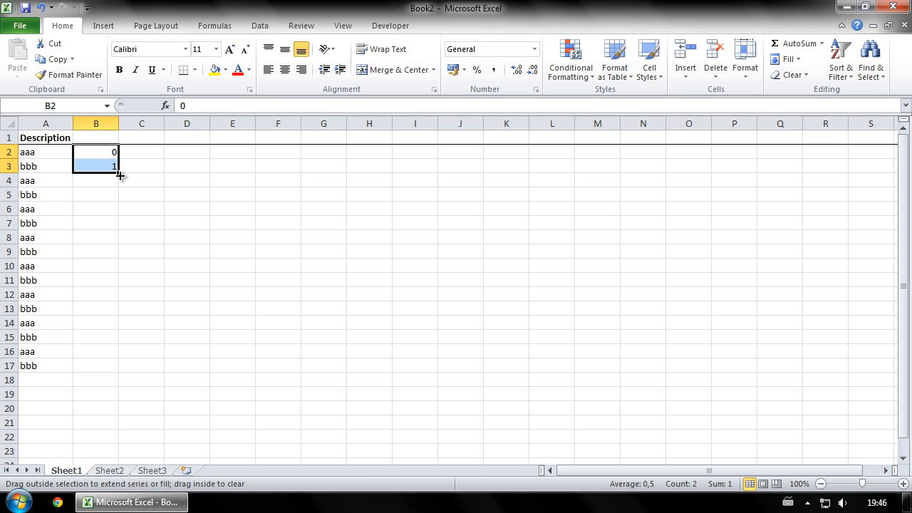
left_click_drag(114, 167, 111, 366)
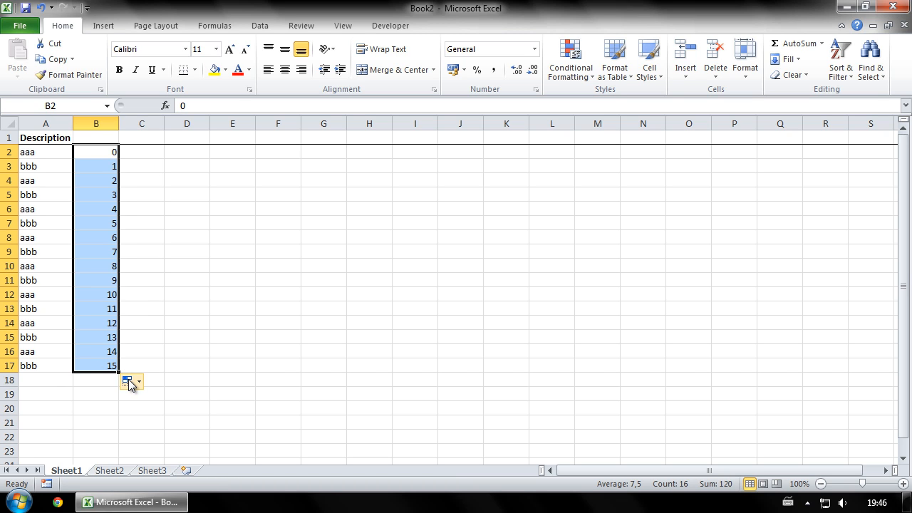
left_click(136, 382)
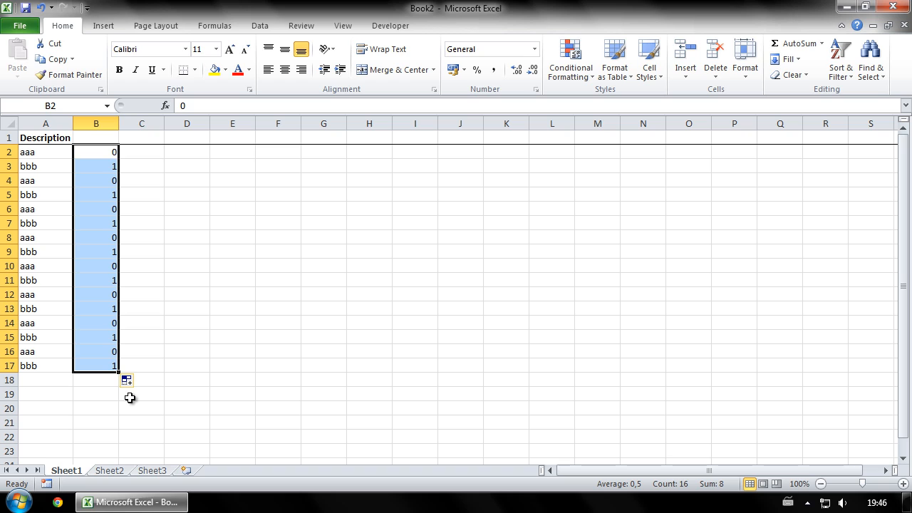
Apply a Filter to column B from Home > Sort & Filter
left_click(96, 123)
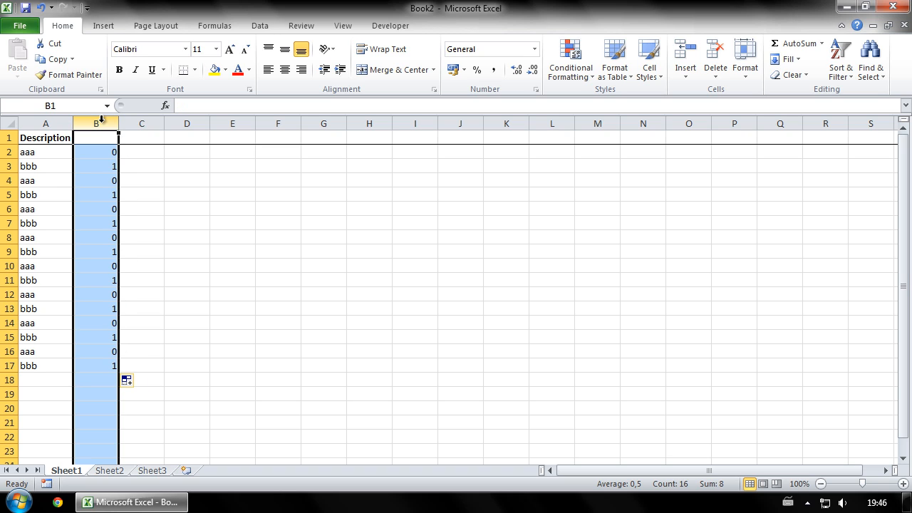
mouse_move(805, 203)
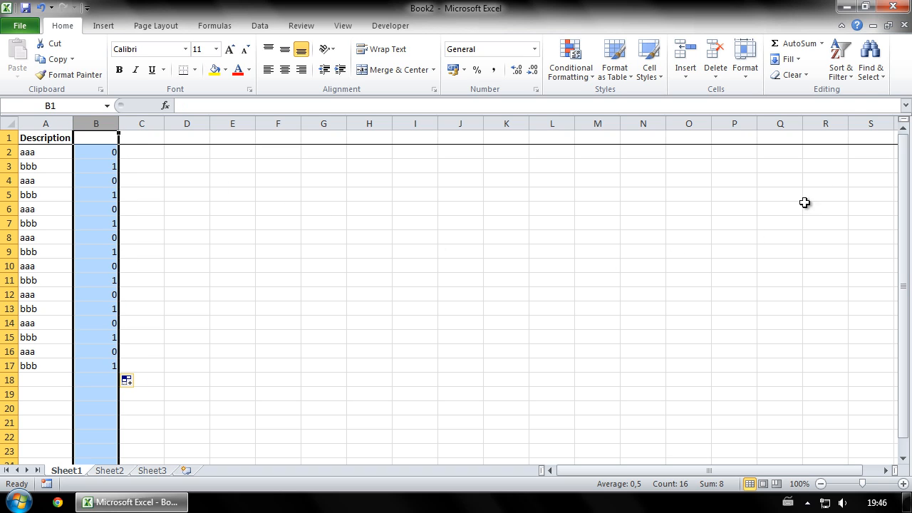
left_click(841, 57)
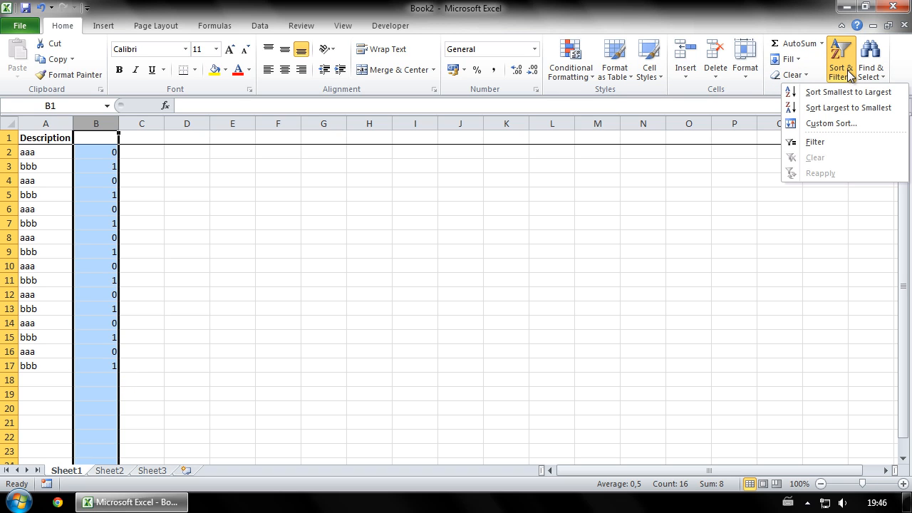
mouse_move(825, 145)
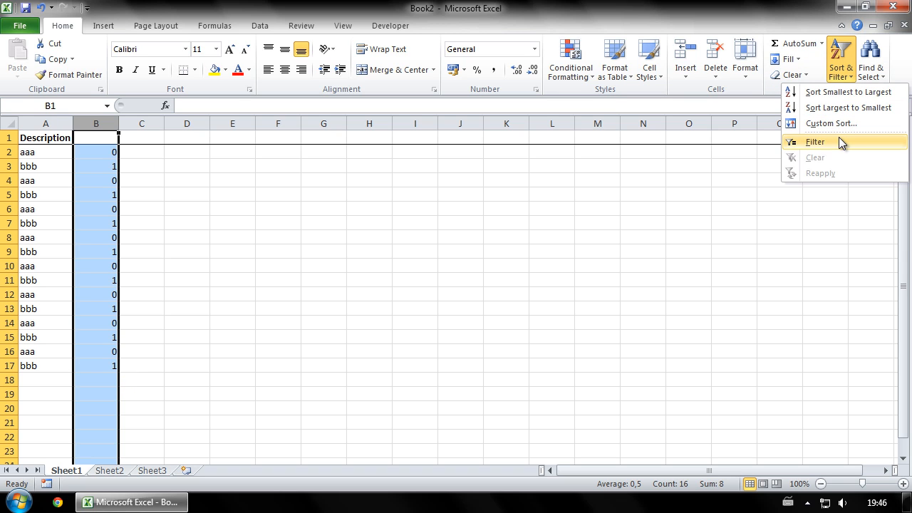
left_click(815, 142)
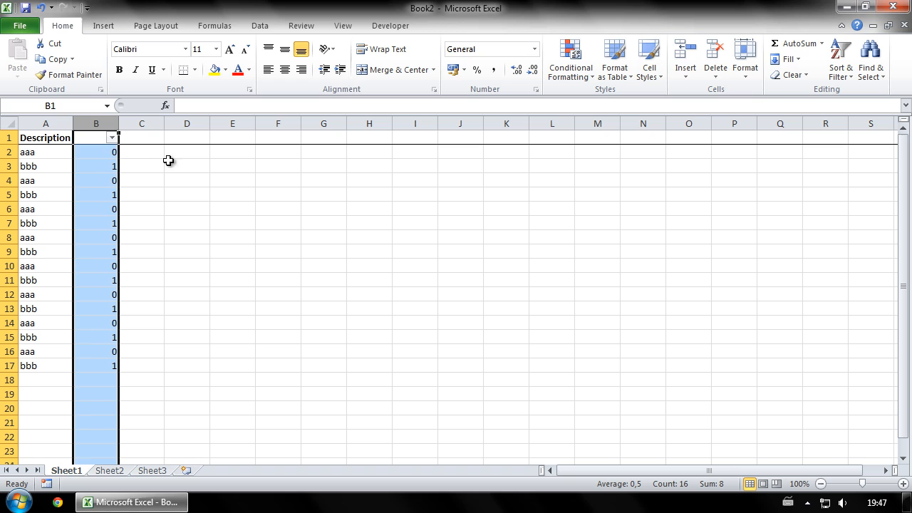
Filter column B to exclude 0, showing only the rows with 1
left_click(111, 137)
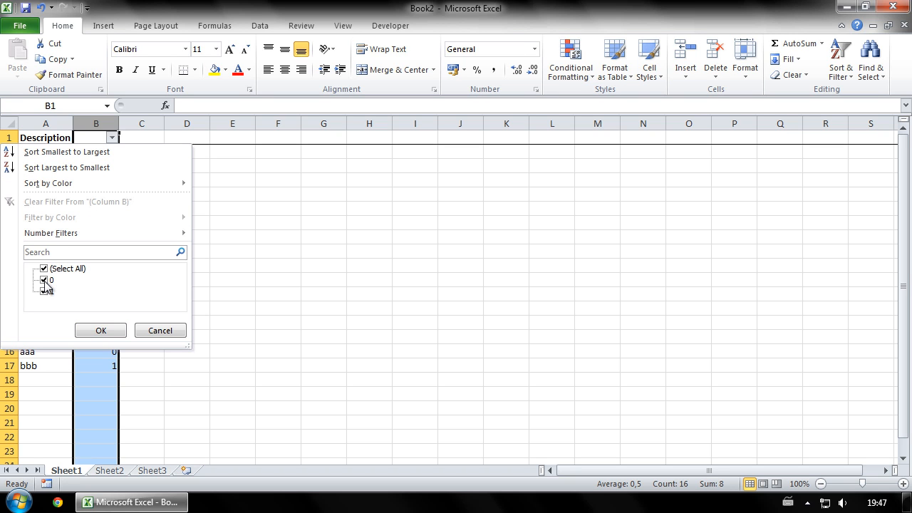
left_click(43, 280)
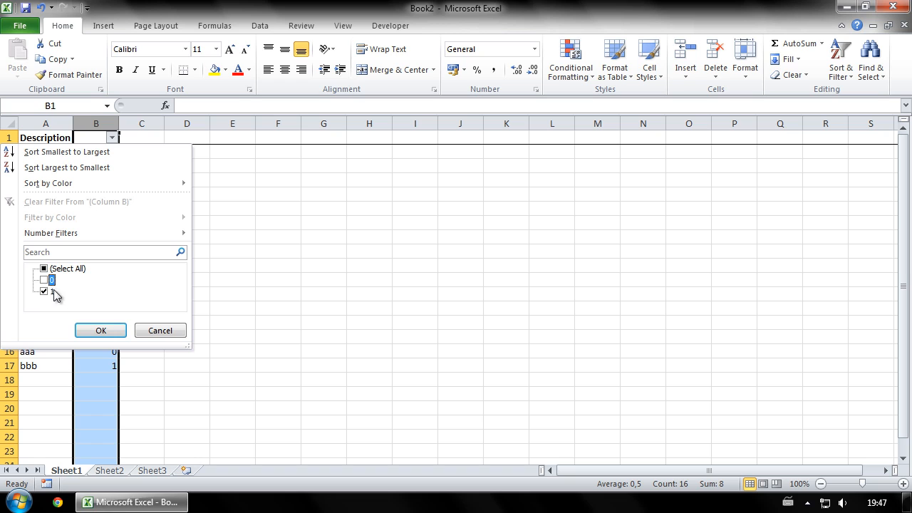
left_click(100, 331)
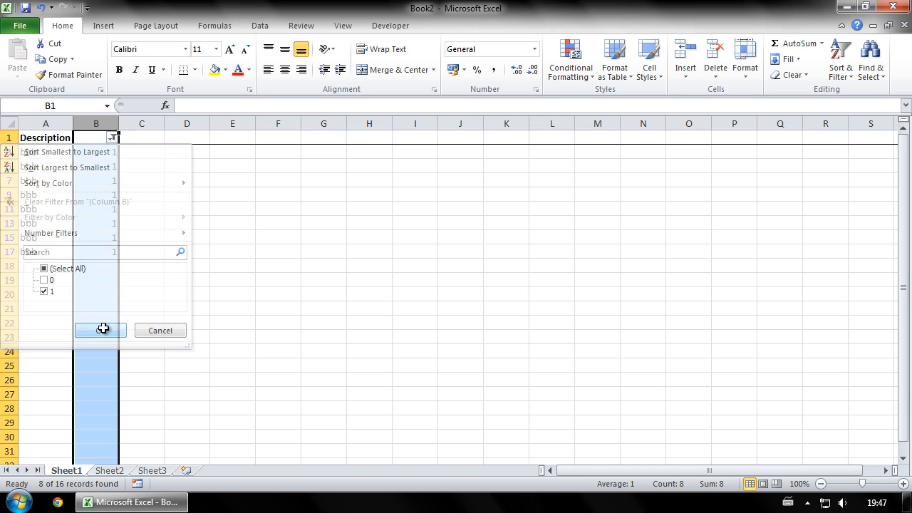
left_click(100, 330)
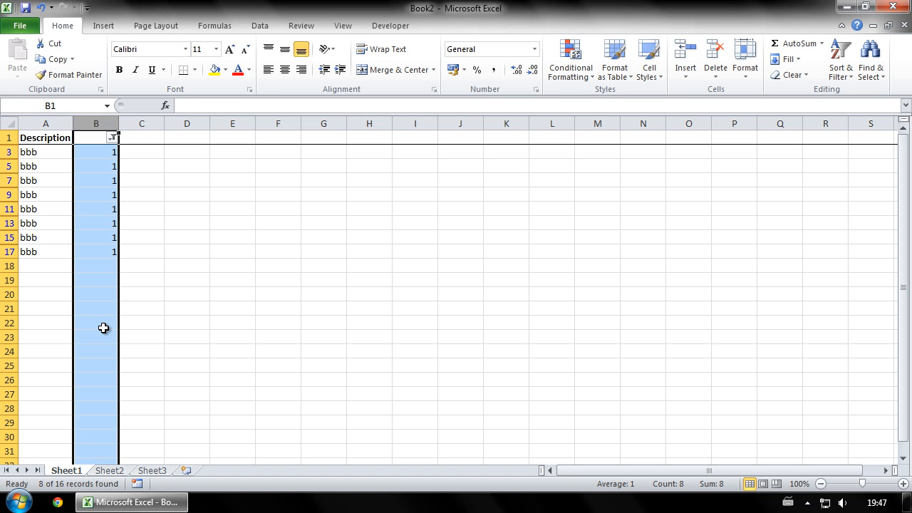
mouse_move(104, 222)
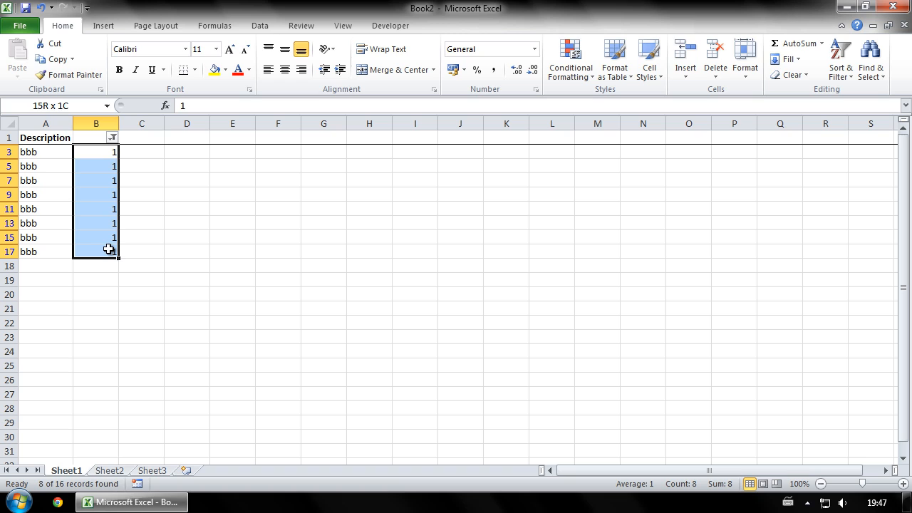
Delete the visible bbb sheet rows via Home > Delete > Delete Sheet Rows
left_click(716, 68)
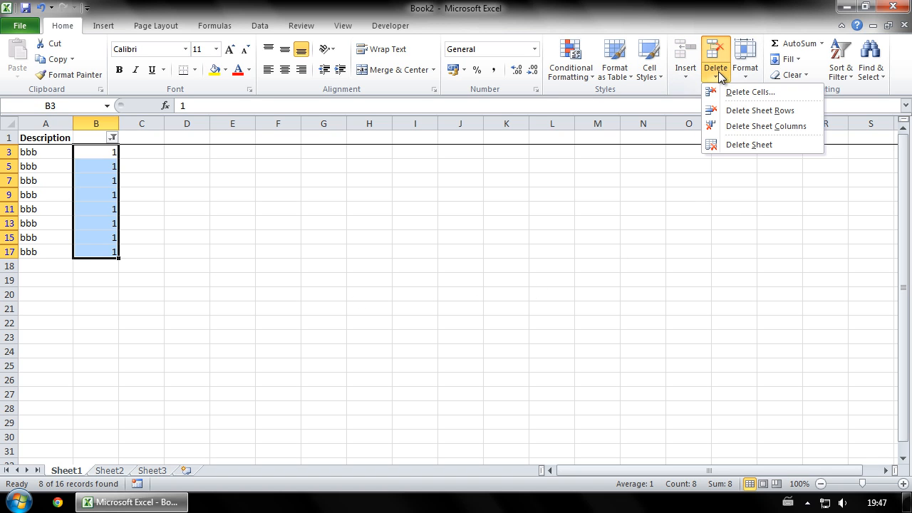
mouse_move(760, 111)
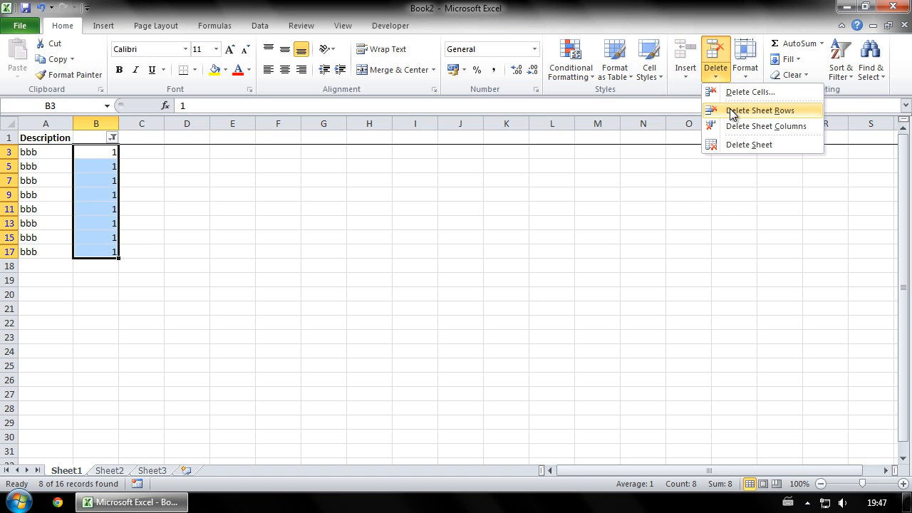
left_click(760, 110)
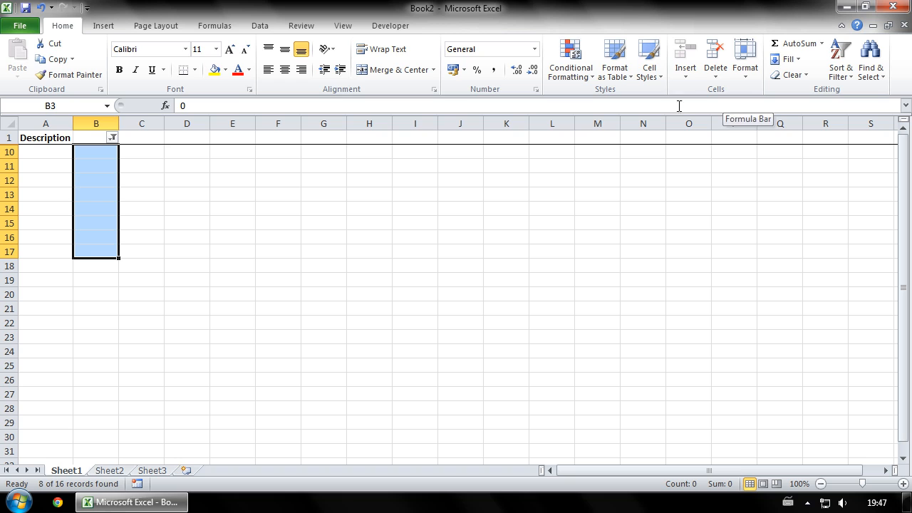
left_click(97, 123)
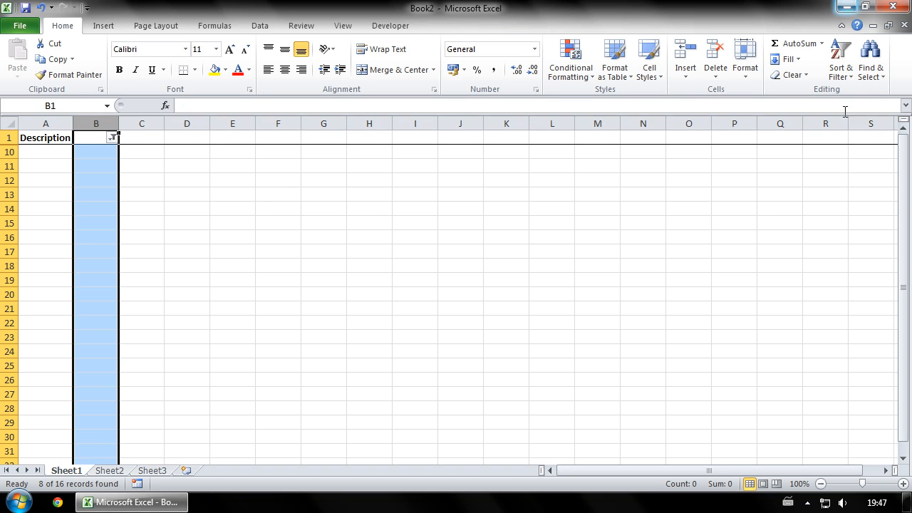
Turn off the column B filter and select B2
left_click(841, 57)
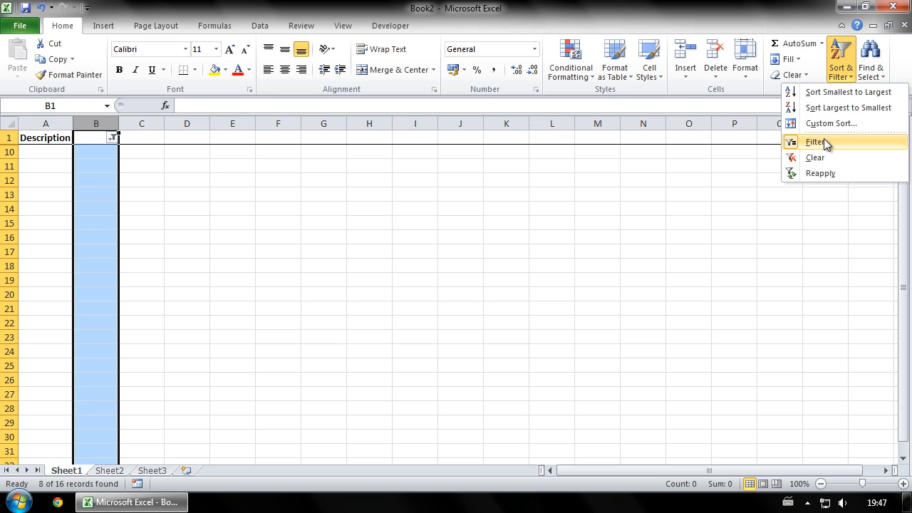
left_click(814, 142)
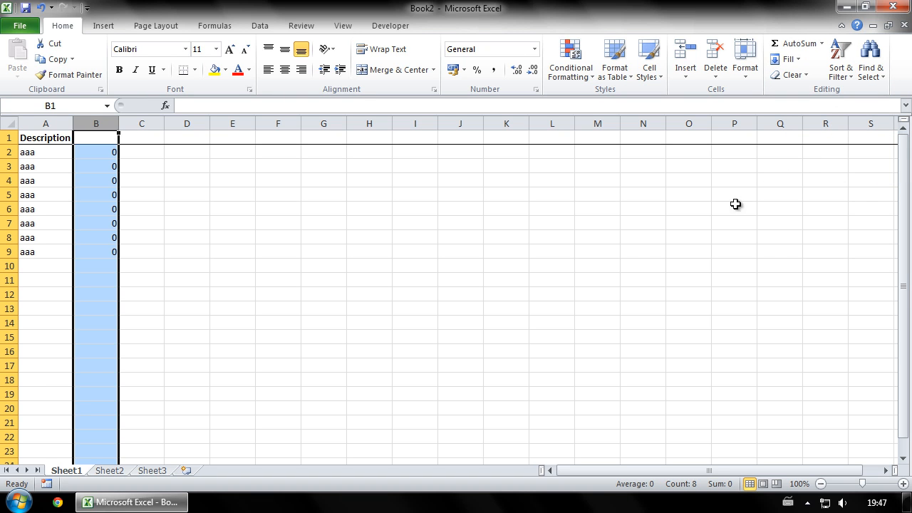
left_click(96, 152)
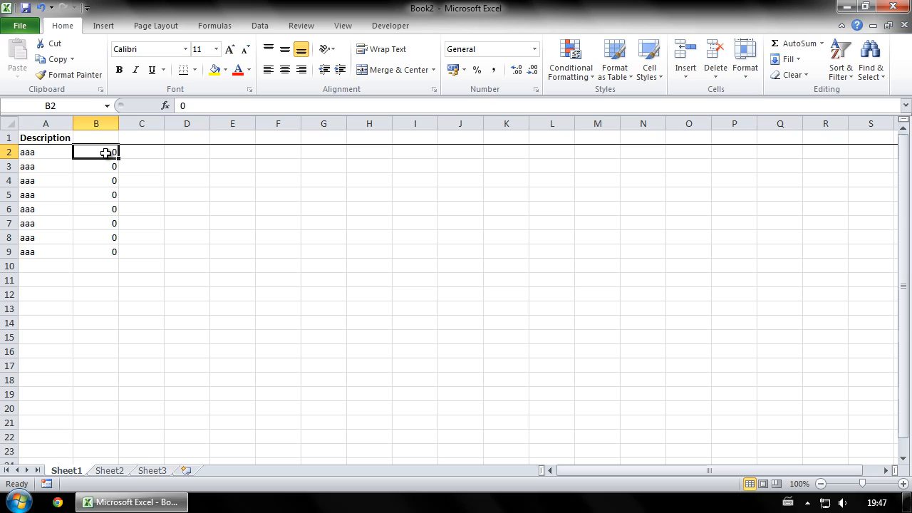